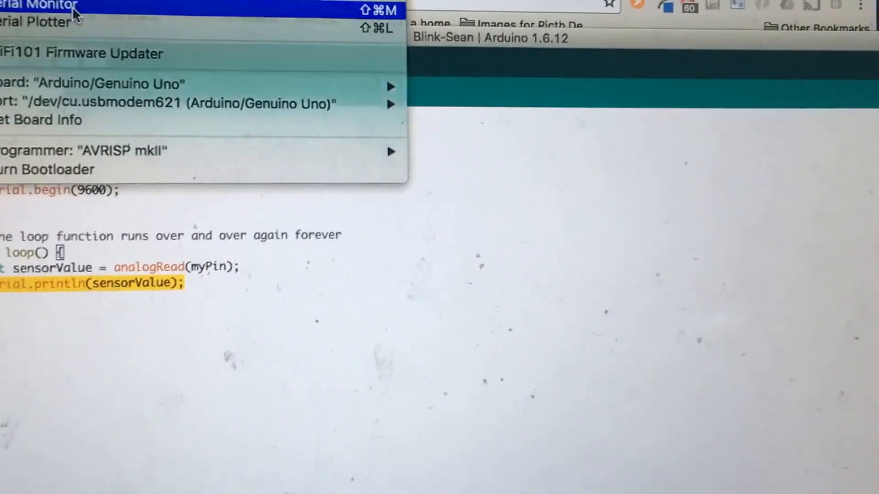
# Start the Serial Monitor to stream the Uno's live analog readings of 72–73.
pyautogui.click(36, 6)
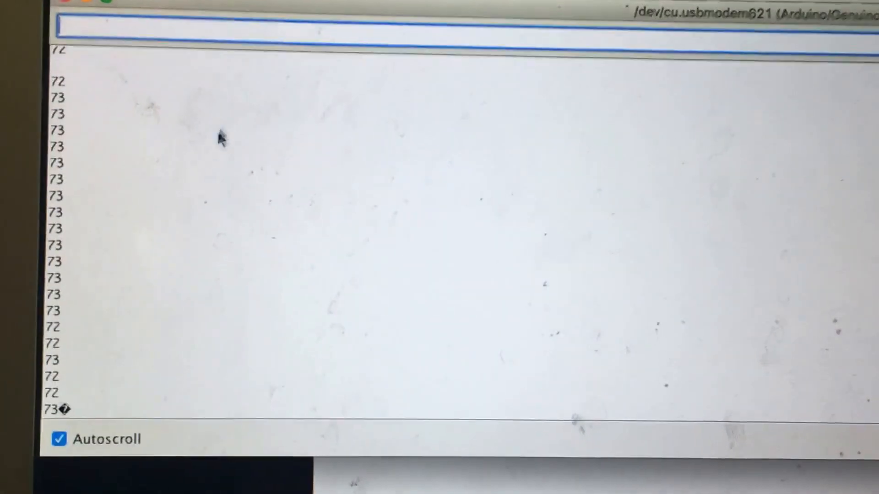